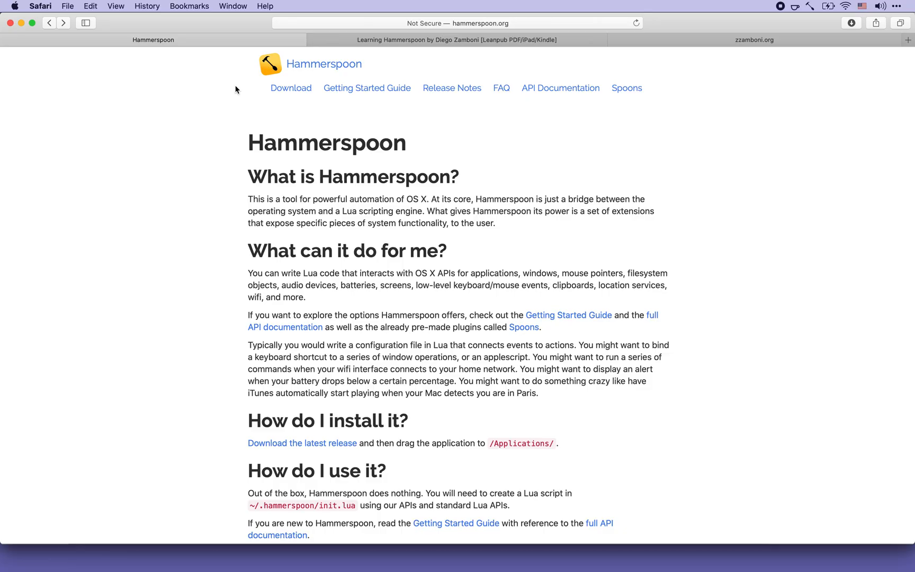
Step: Scroll hammerspoon.org and open the Getting Started Guide link in a new tab
{"action": "scroll", "scroll_direction": "down", "scroll_amount": 3}
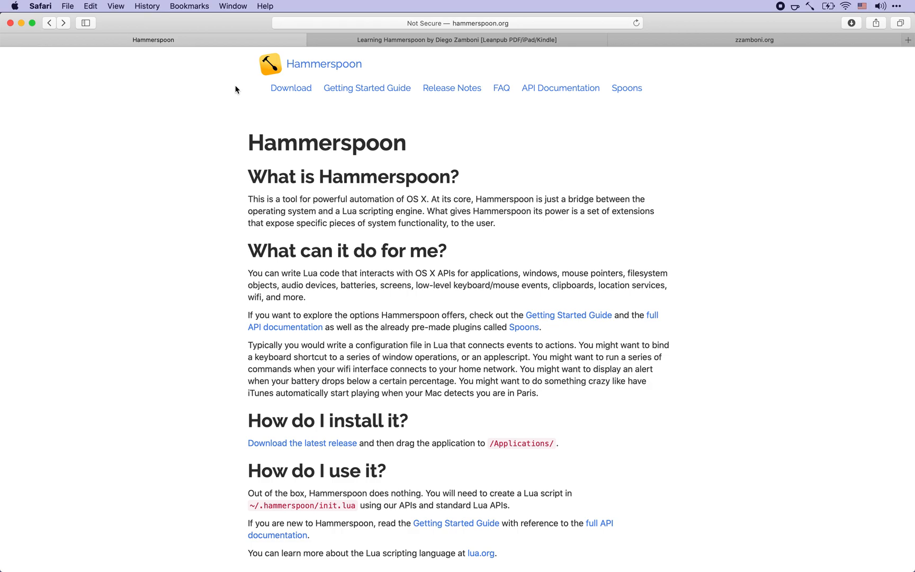
{"action": "left_click", "coordinate": [366, 87]}
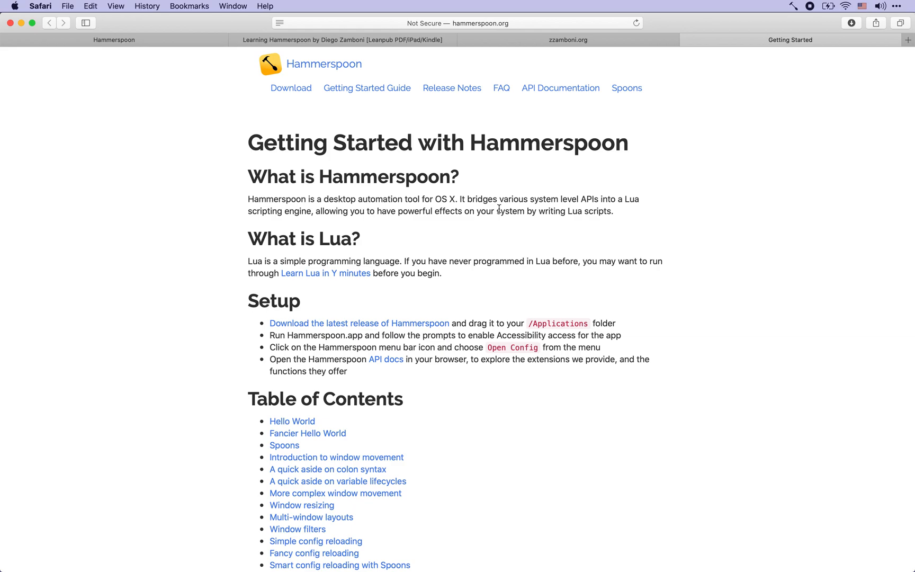
{"action": "mouse_move", "coordinate": [412, 285]}
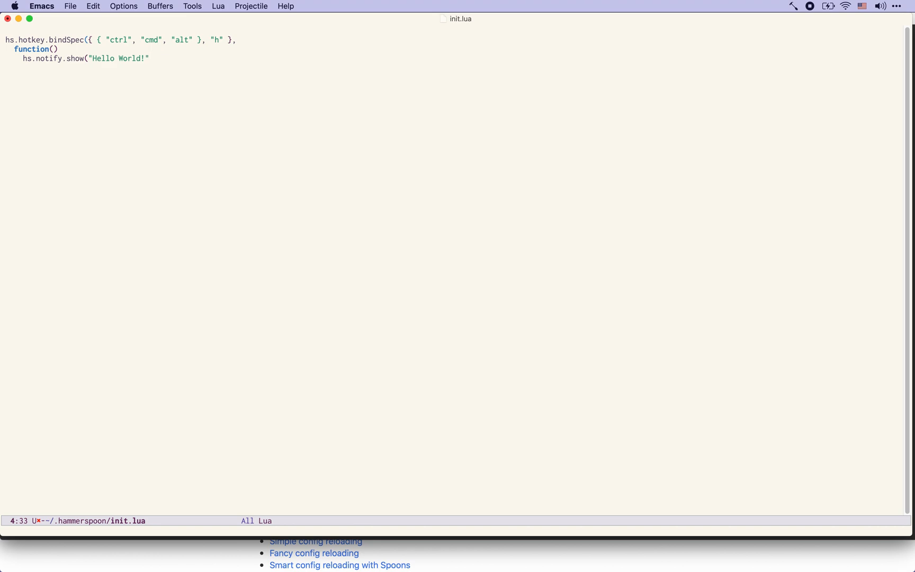
Step: Switch to the Emacs window holding the ctrl-cmd-alt h Hello World! binding
{"action": "left_click", "coordinate": [792, 6]}
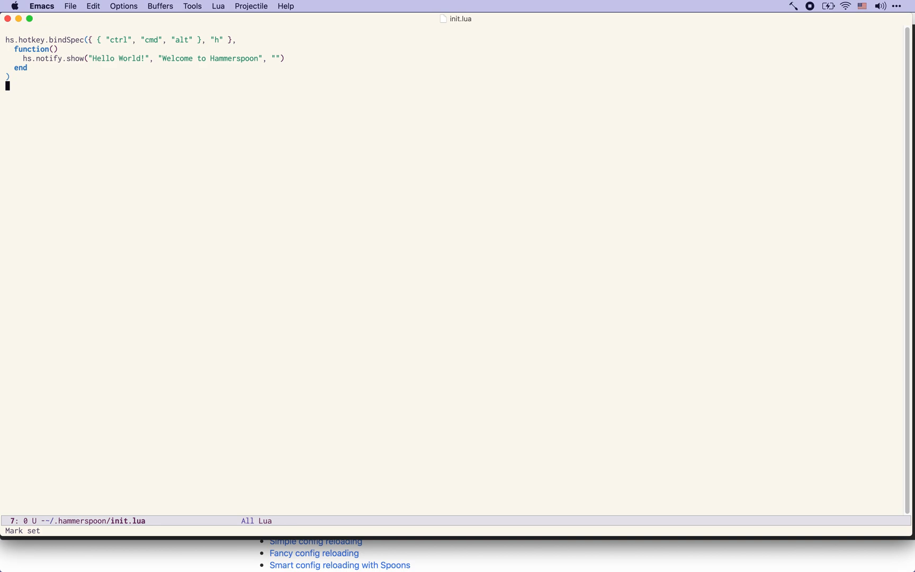
Step: Bind ctrl-cmd-alt y to hs.toggleConsole and start the r binding line
{"action": "left_click", "coordinate": [793, 5]}
{"action": "type", "text": "hs.hotkey.bindSpec({ { \"ctrl\", \"cmd\", \"alt\" "}
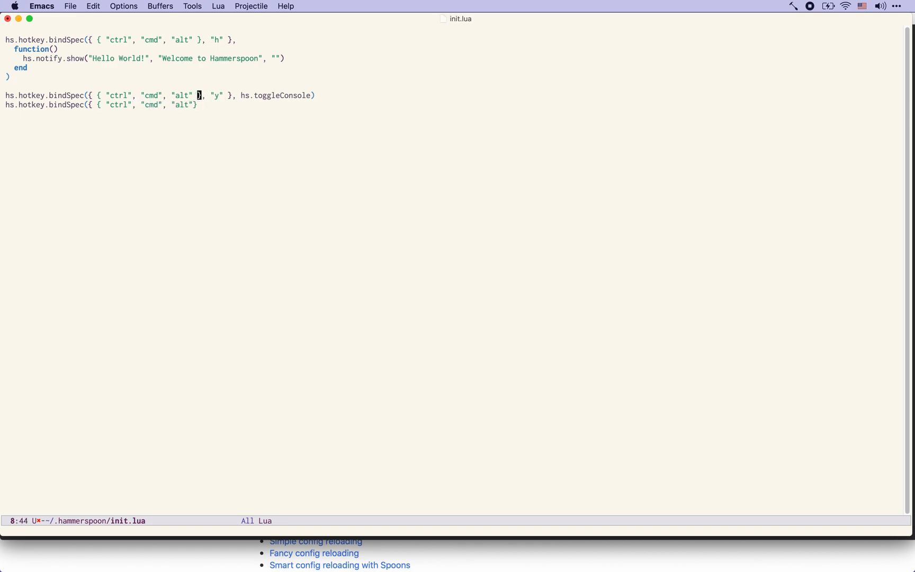
{"action": "type", "text": "}, \"r\" }, hs."}
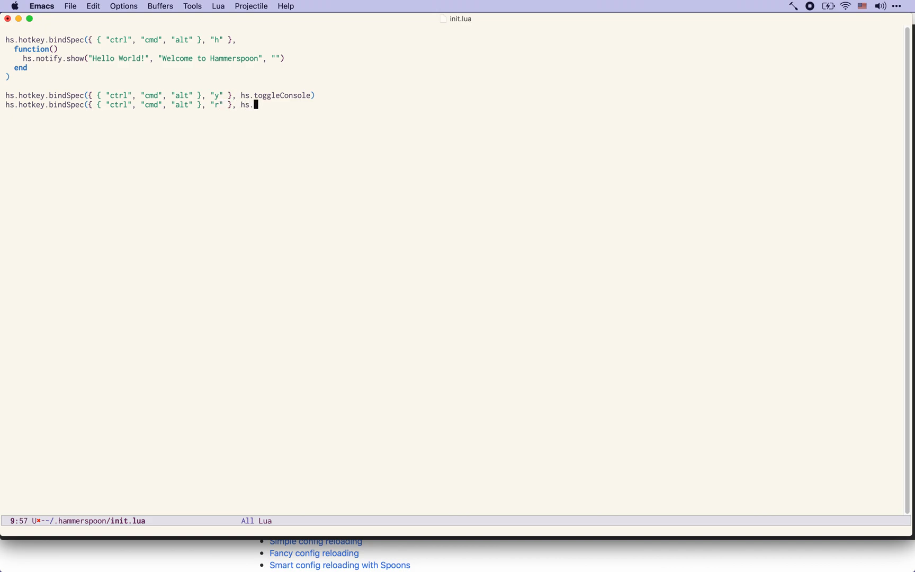
Step: Finish the ctrl-cmd-alt r binding so it calls hs.reload
{"action": "type", "text": "reload)"}
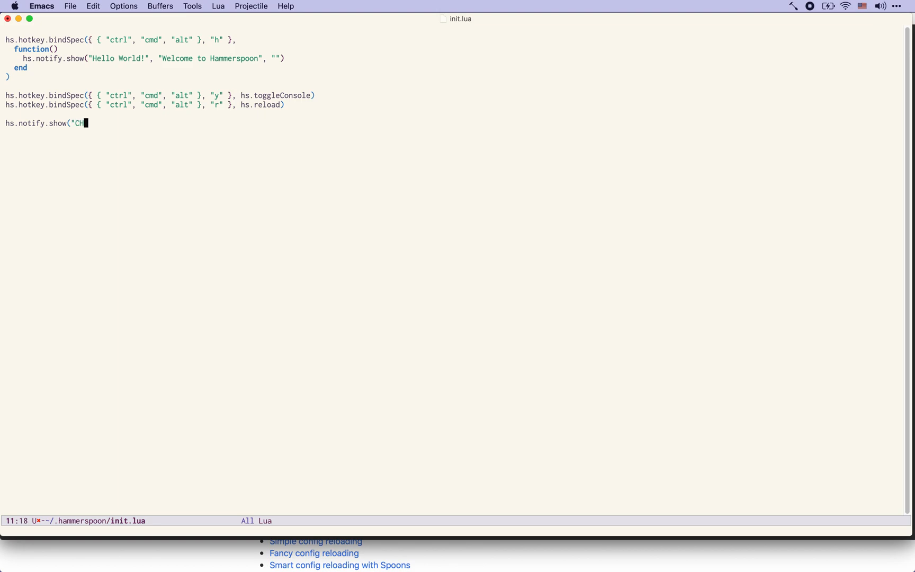
Step: Type the hs.notify.show("Hammerspoon start... startup notification text
{"action": "type", "text": "ammerspoon start"}
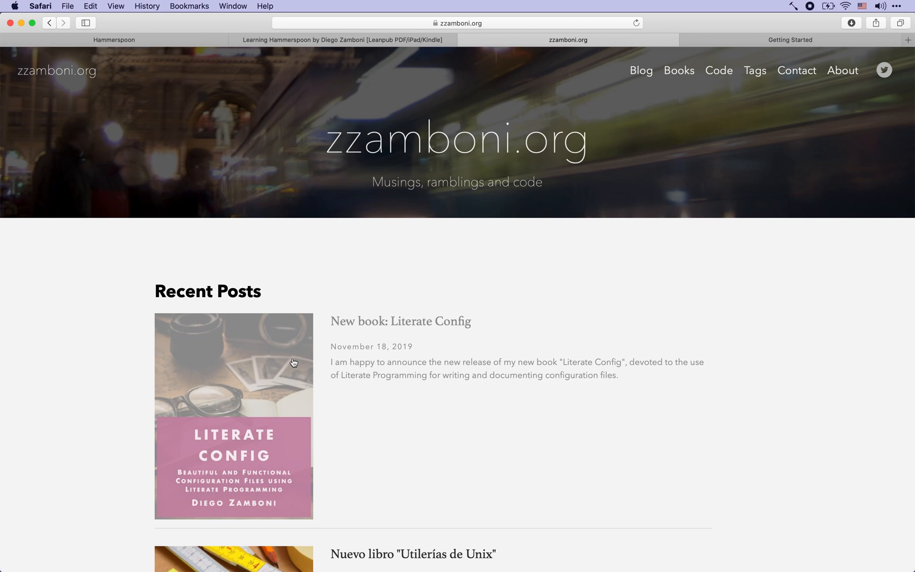
Step: Switch to the "Learning Hammerspoon by Diego Zamboni" Leanpub tab
{"action": "left_click", "coordinate": [343, 40]}
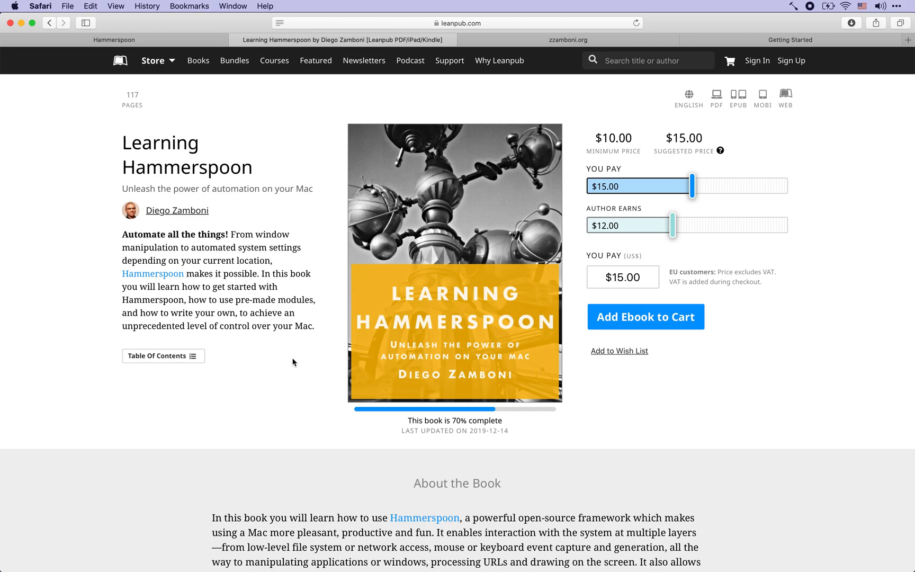